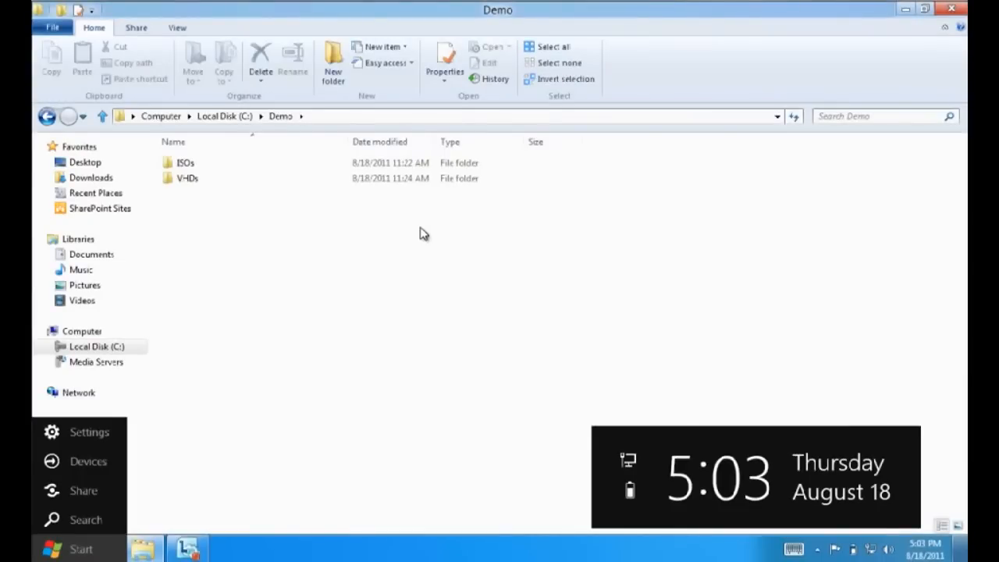
pyautogui.moveTo(406, 255)
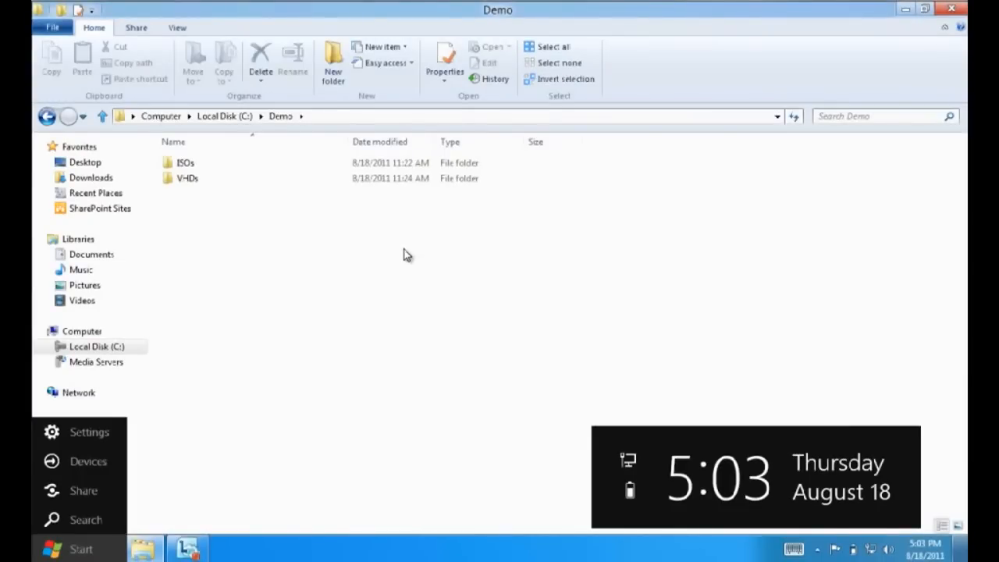
pyautogui.moveTo(339, 269)
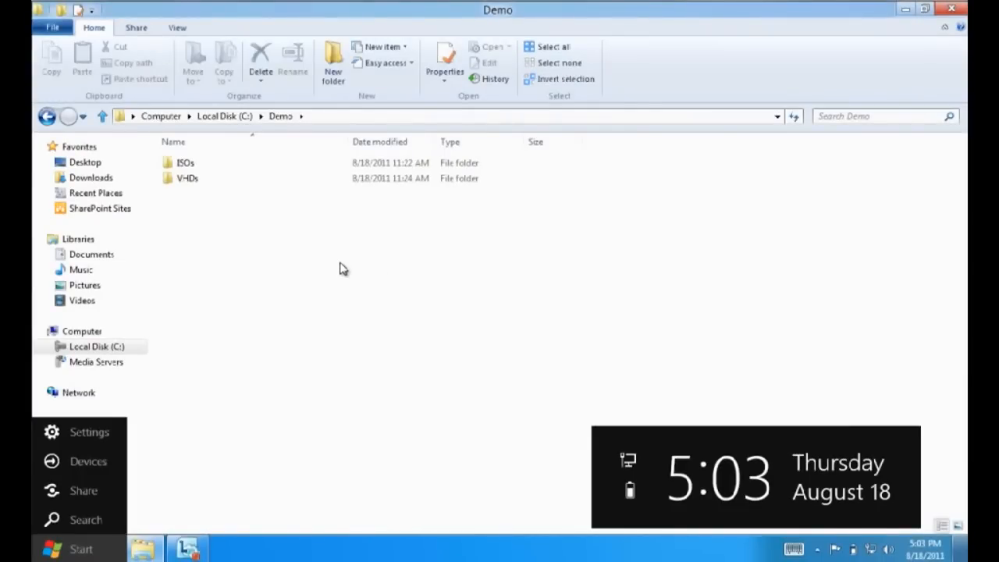
pyautogui.moveTo(316, 254)
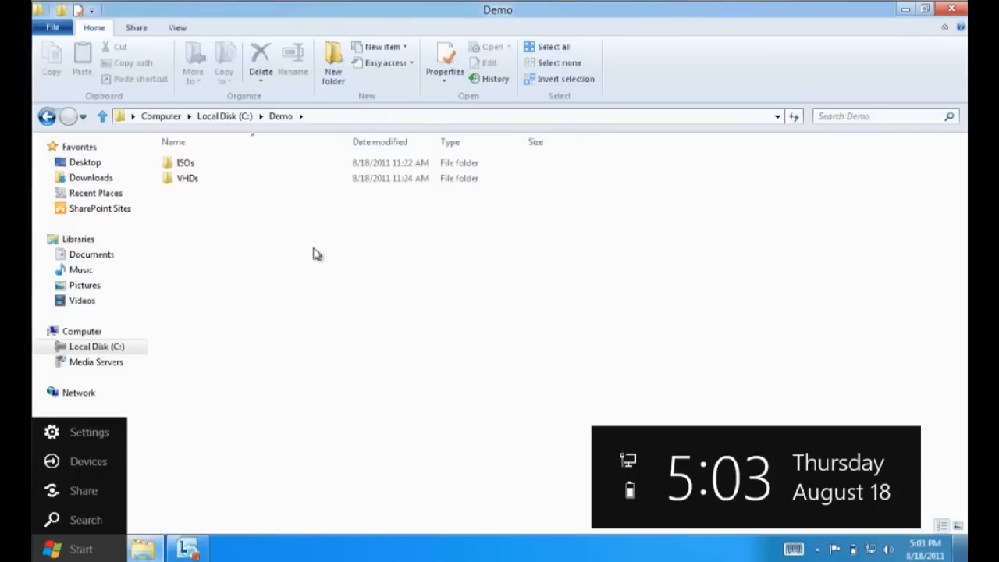
pyautogui.moveTo(227, 178)
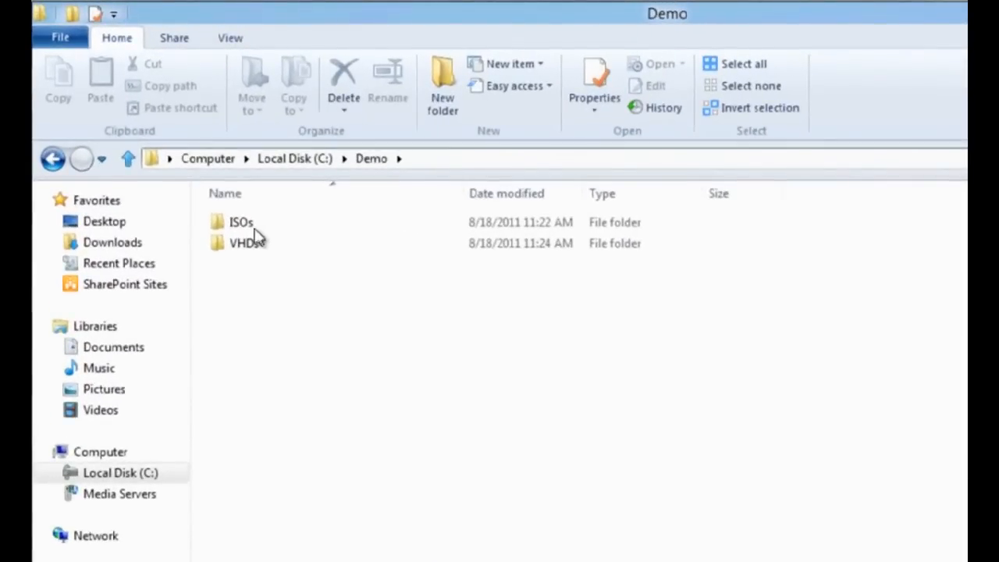
# Mount the Microsoft Windows 7 ISO from the ISOs folder as DVD Drive (D:)
pyautogui.doubleClick(240, 222)
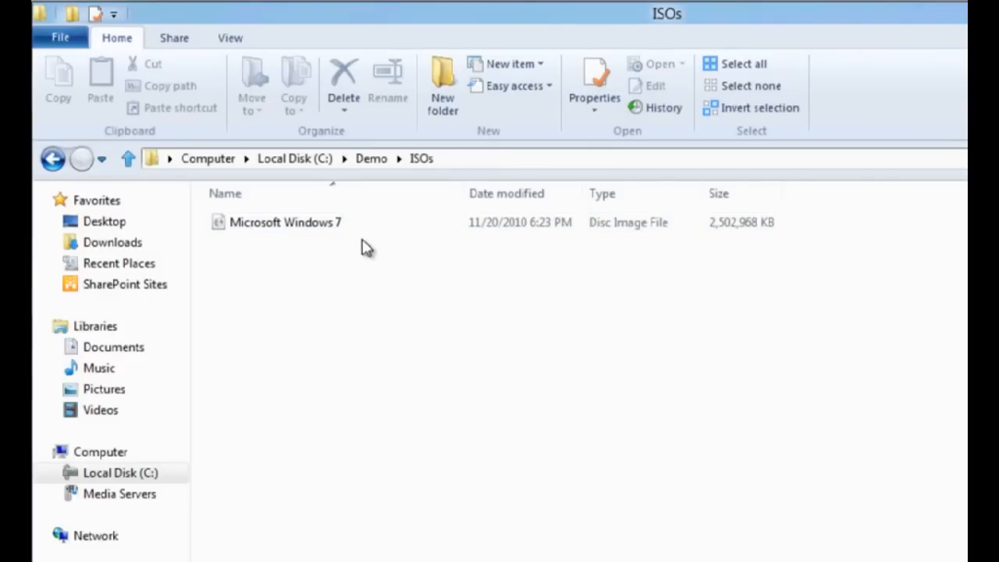
pyautogui.click(285, 222)
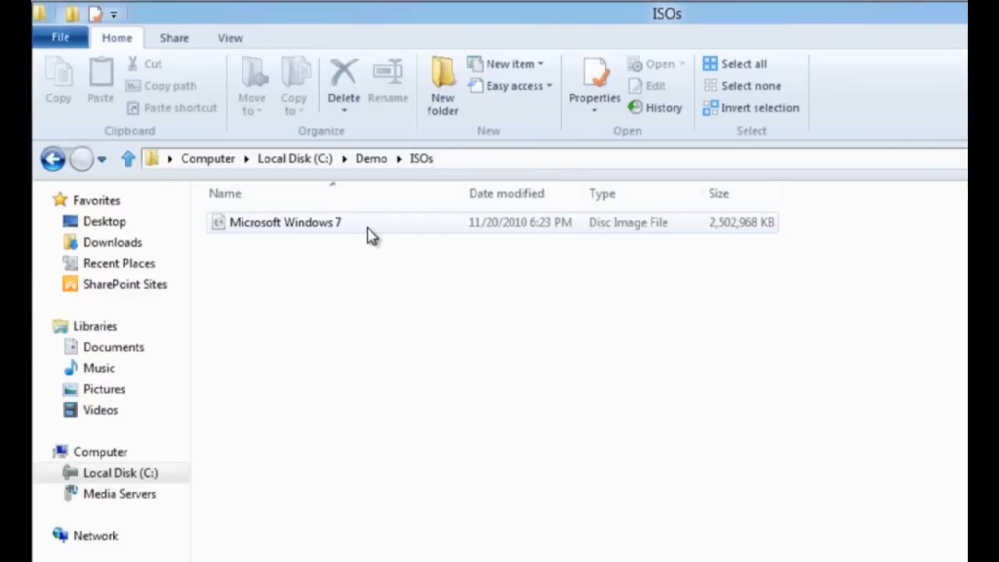
pyautogui.moveTo(351, 234)
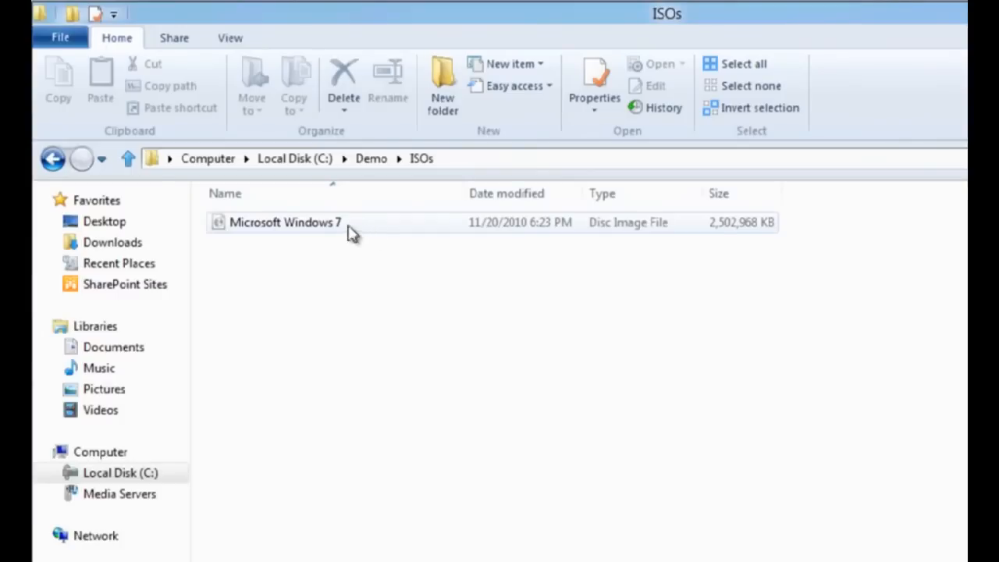
pyautogui.moveTo(326, 236)
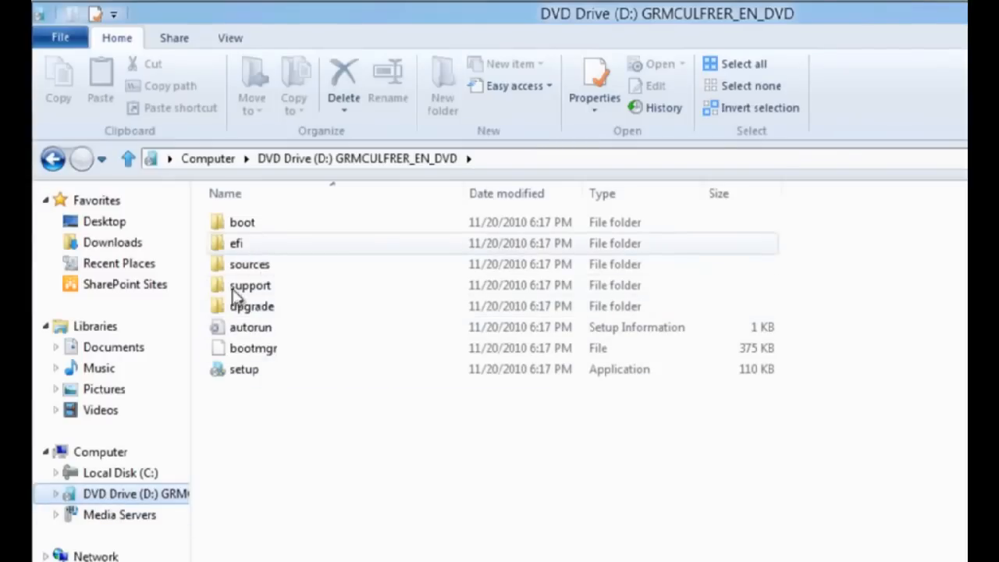
pyautogui.moveTo(271, 363)
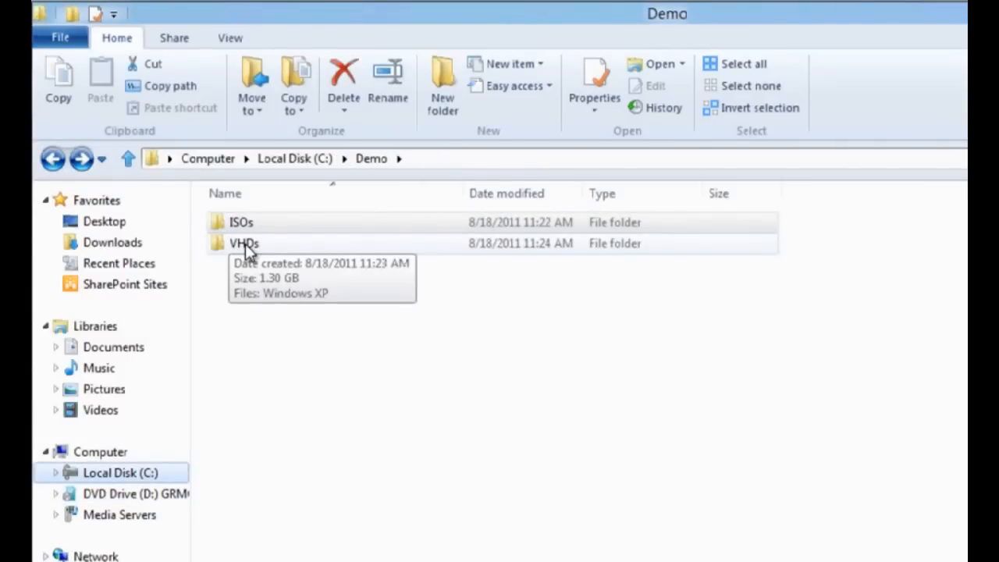
# Mount the Windows XP VHD from the VHDs folder as Local Disk (E:)
pyautogui.doubleClick(244, 242)
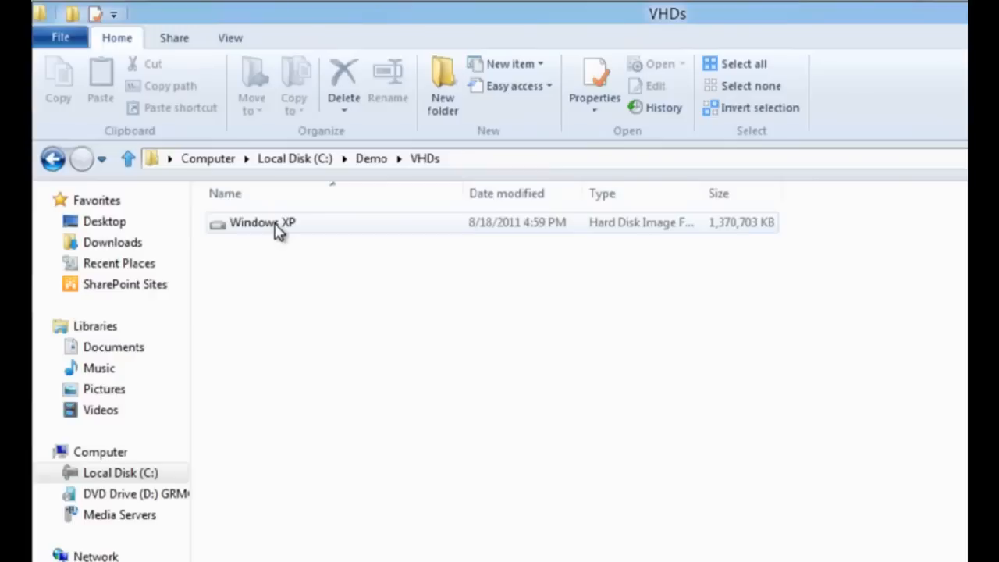
pyautogui.click(262, 222)
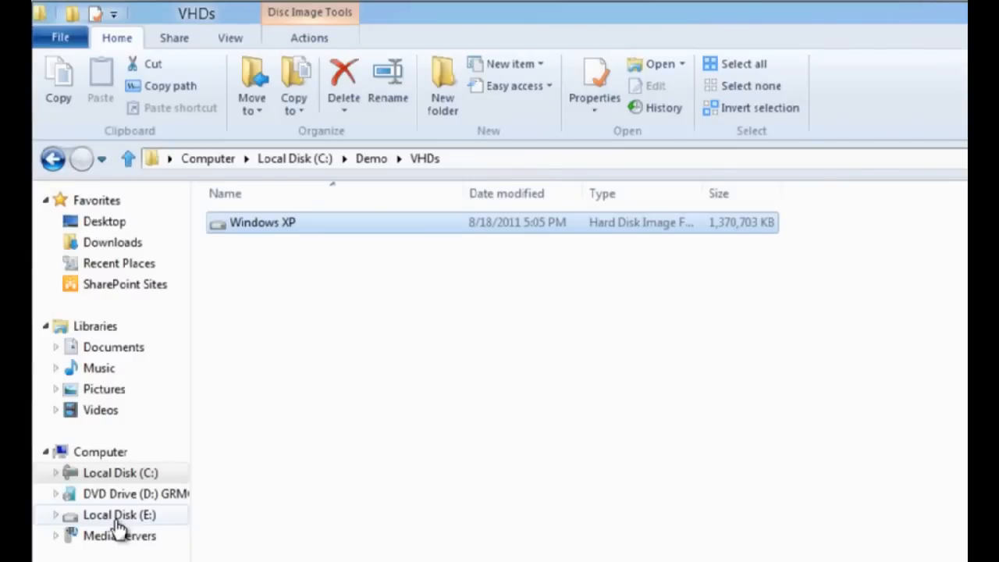
# Browse Local Disk (E:) showing Windows XP folders, then view all drives under Computer
pyautogui.click(120, 514)
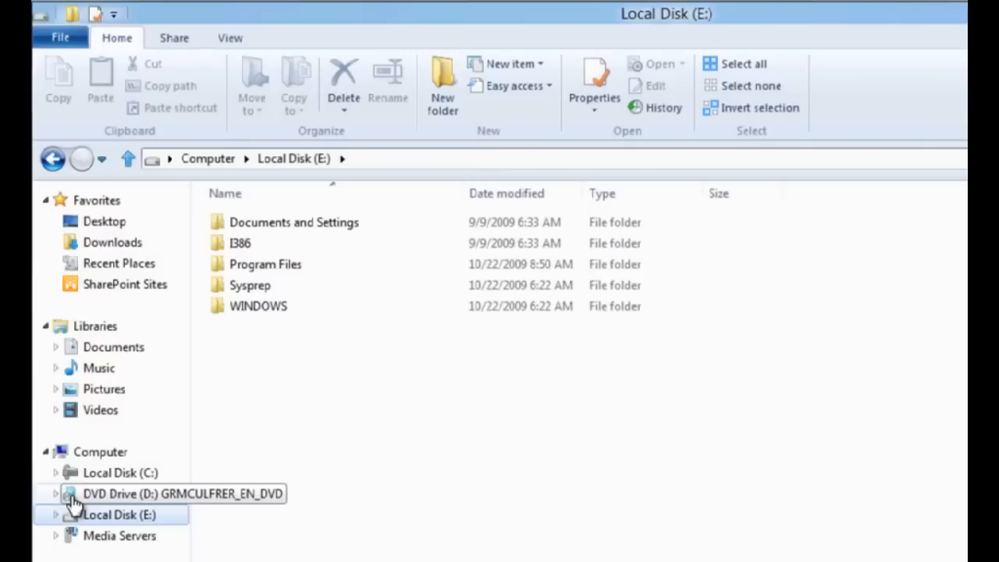
pyautogui.moveTo(93, 521)
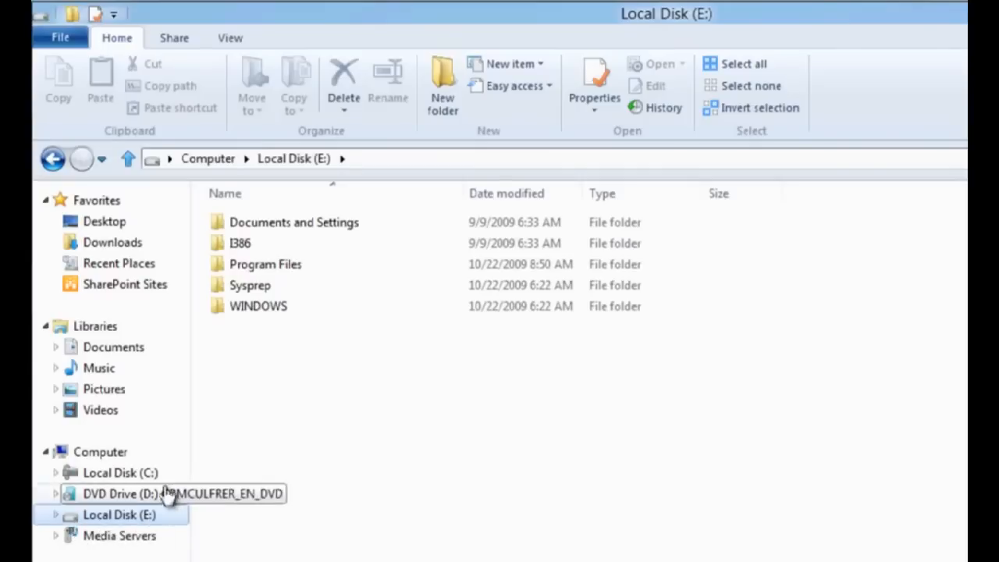
pyautogui.moveTo(100, 451)
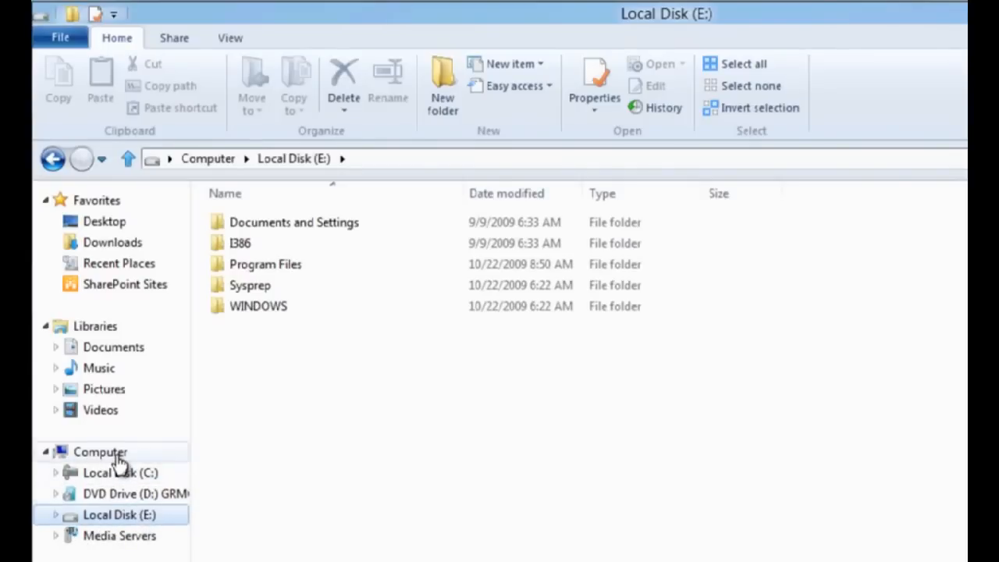
pyautogui.click(99, 452)
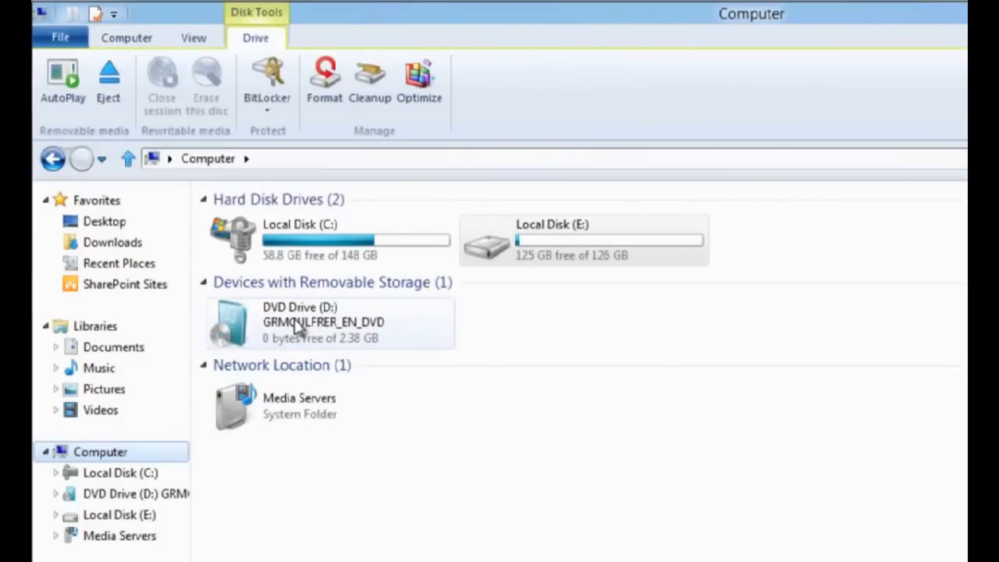
# Eject DVD Drive (D:) and Local Disk (E:), leaving only Local Disk (C:)
pyautogui.click(328, 322)
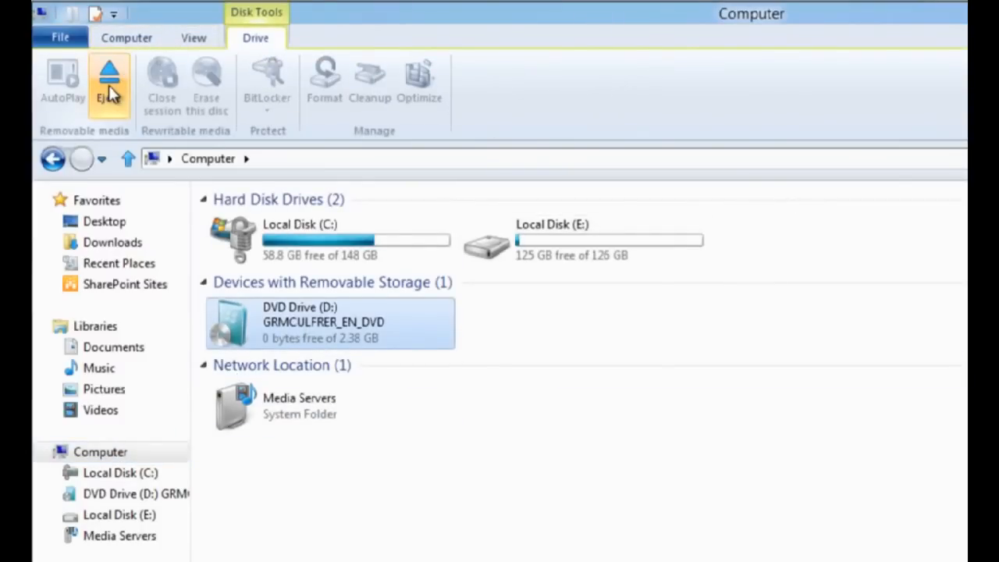
pyautogui.click(108, 78)
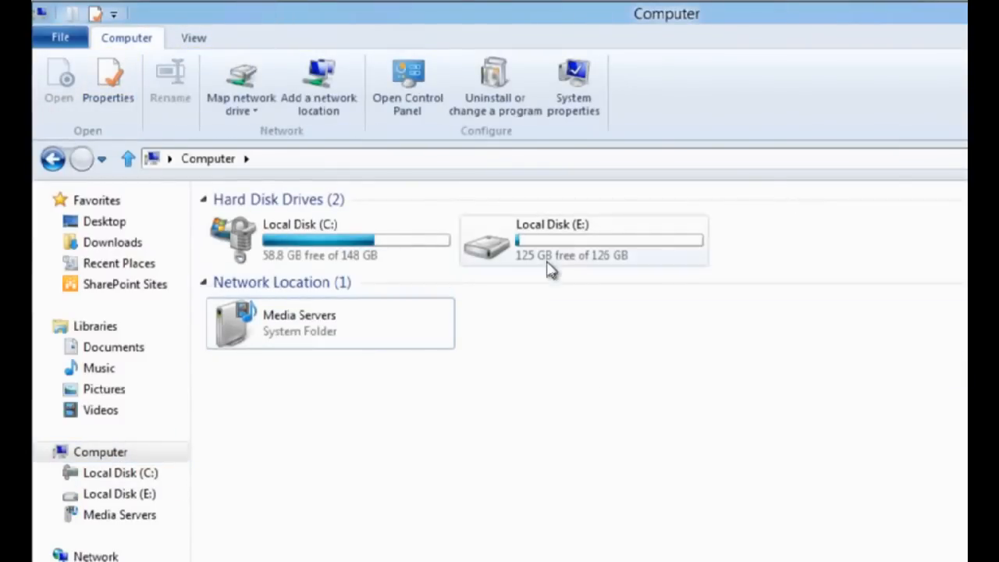
pyautogui.click(581, 239)
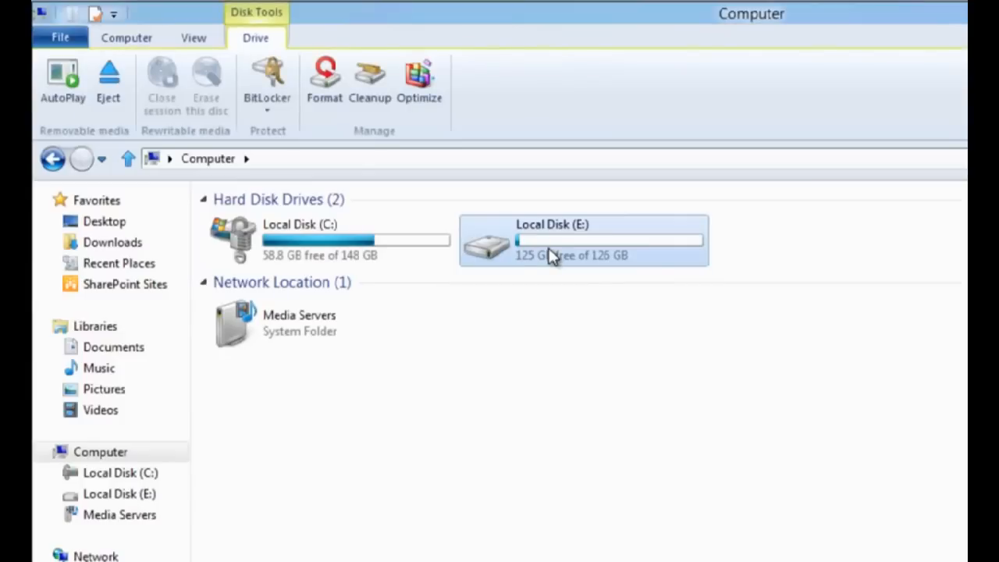
pyautogui.moveTo(108, 82)
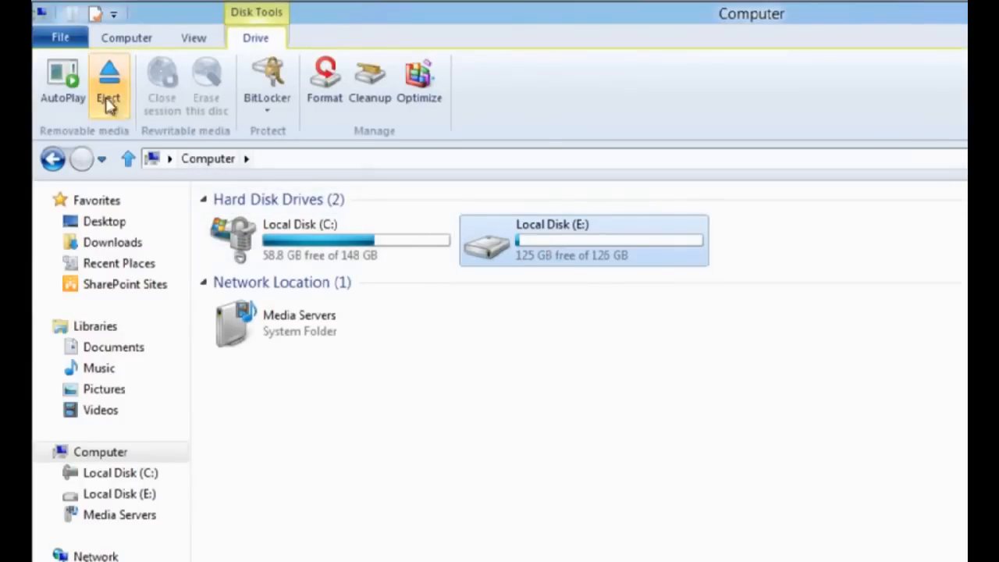
pyautogui.click(109, 82)
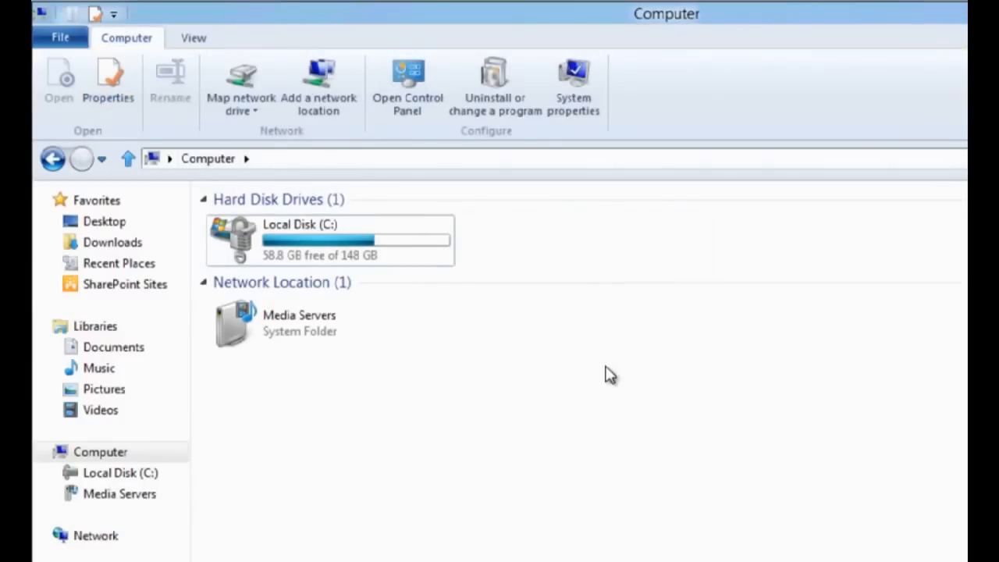